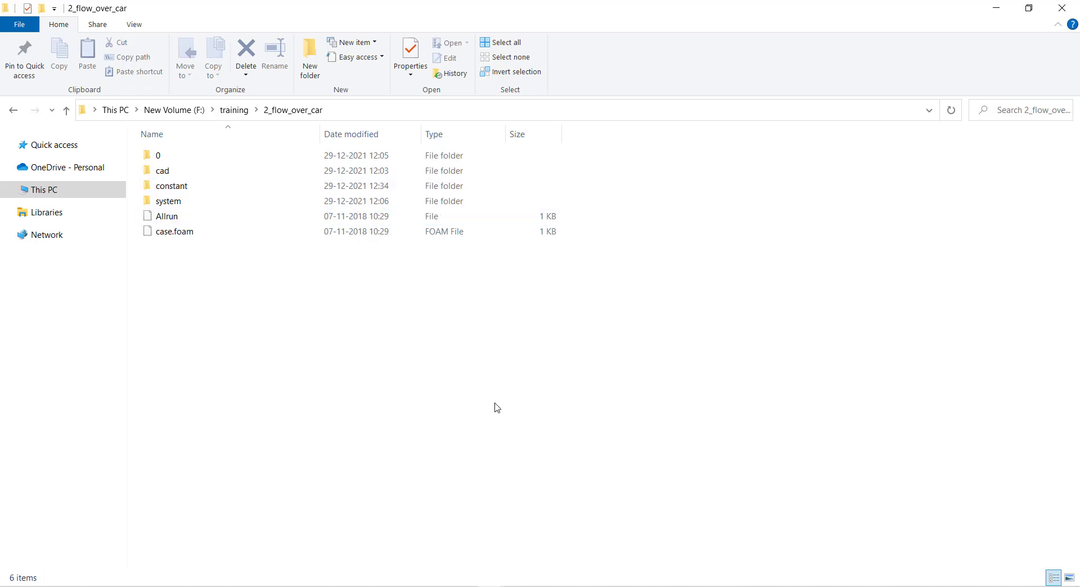
{"action": "mouse_move", "coordinate": [424, 301]}
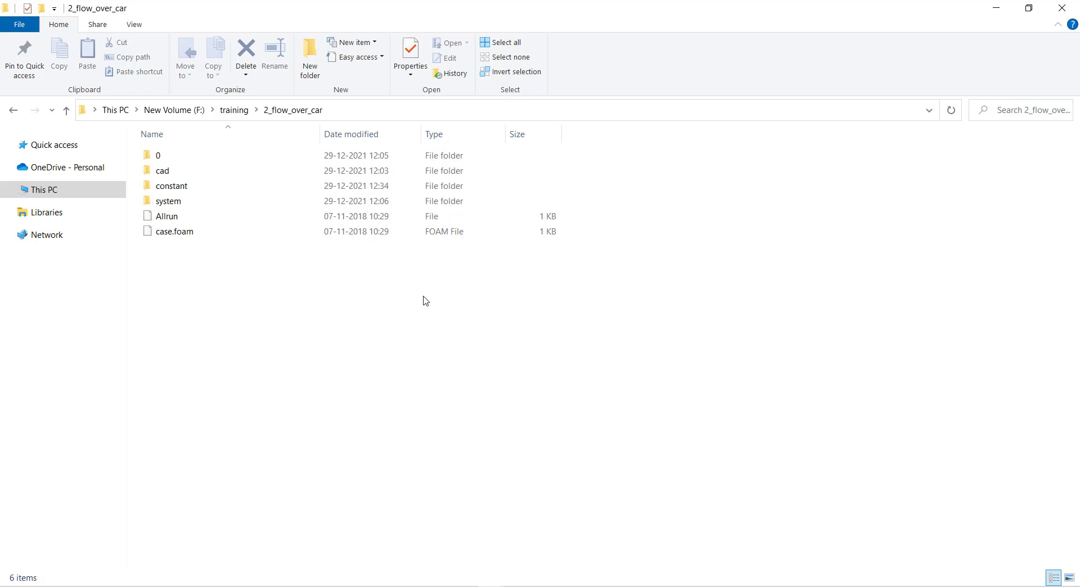
{"action": "mouse_move", "coordinate": [319, 264]}
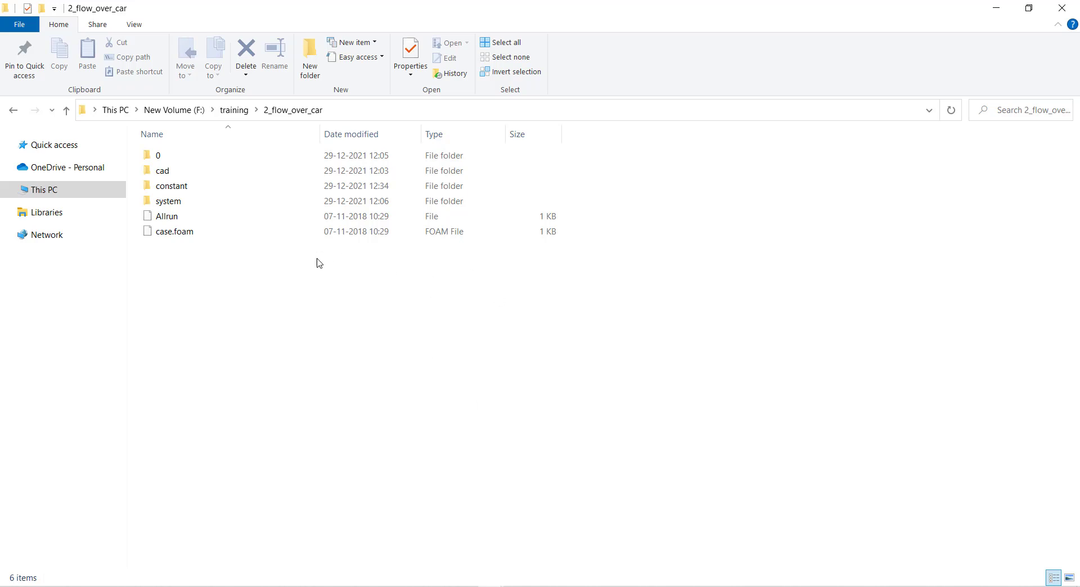
Duplicate the Allrun file and name the copy 'mesh'.
{"action": "left_click", "coordinate": [175, 231]}
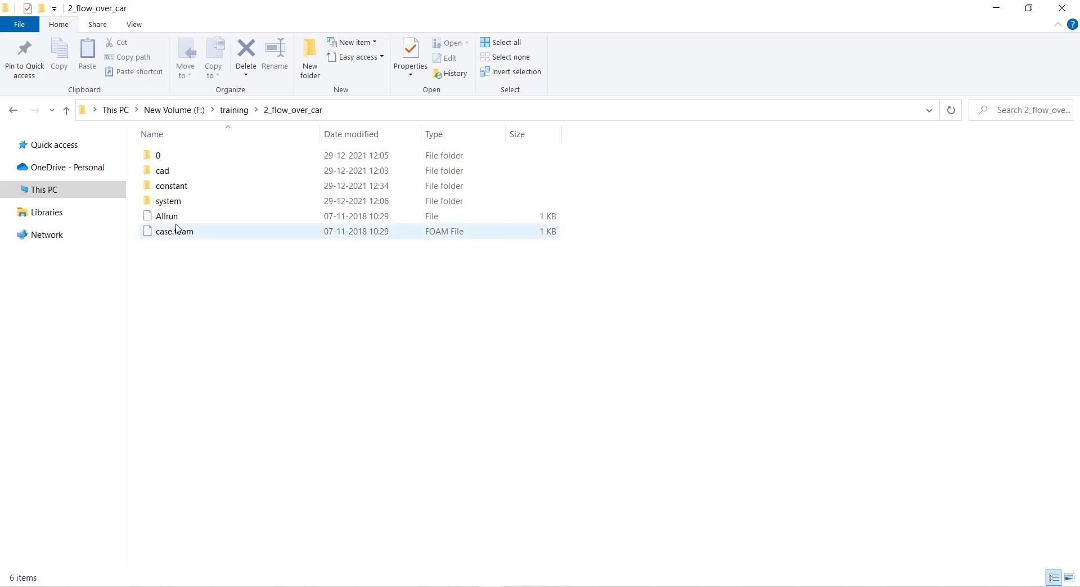
{"action": "left_click", "coordinate": [166, 216]}
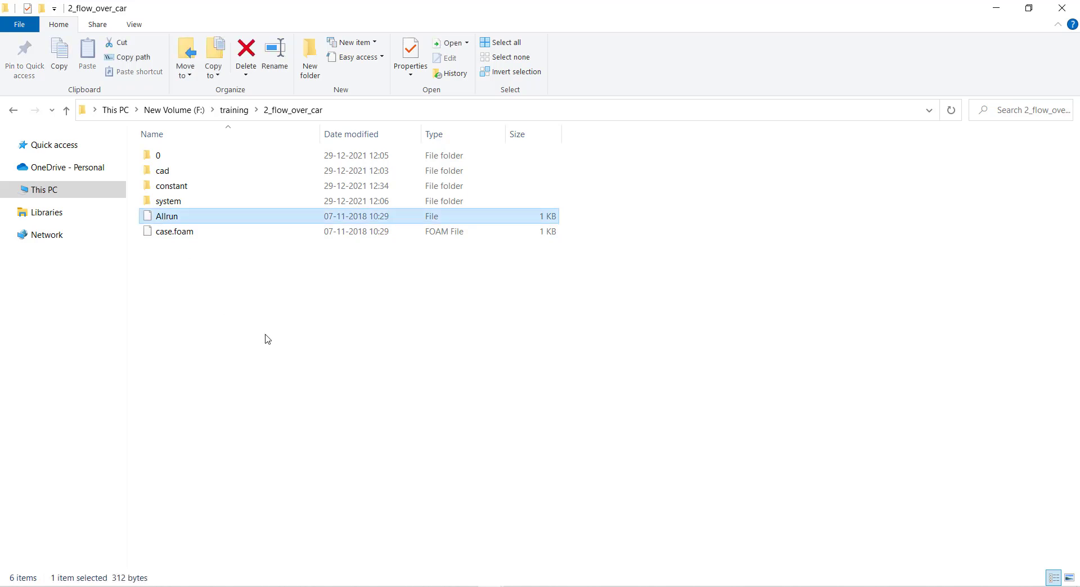
{"action": "left_click", "coordinate": [87, 53]}
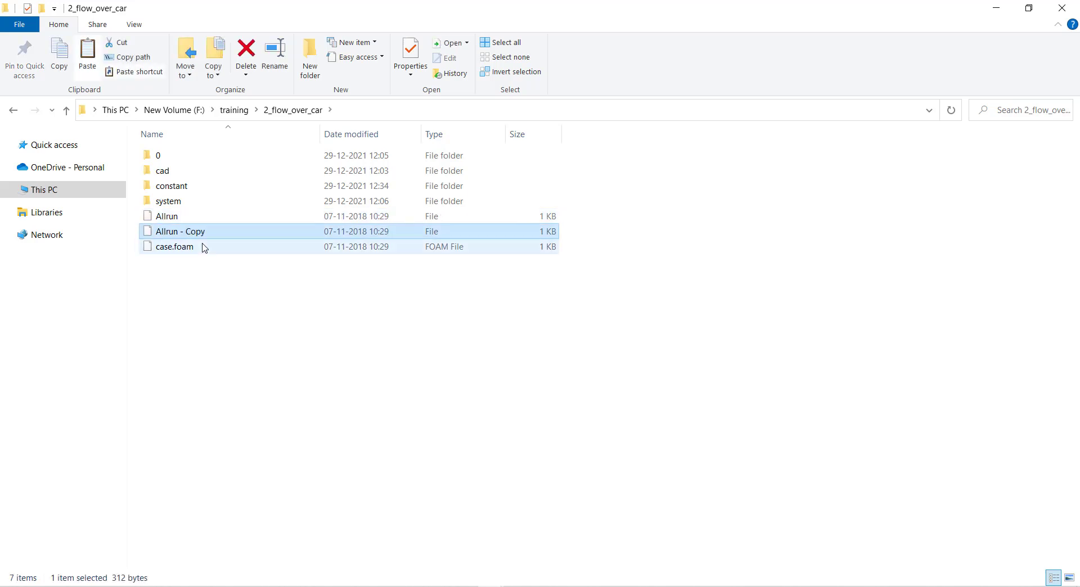
{"action": "type", "text": "mesh"}
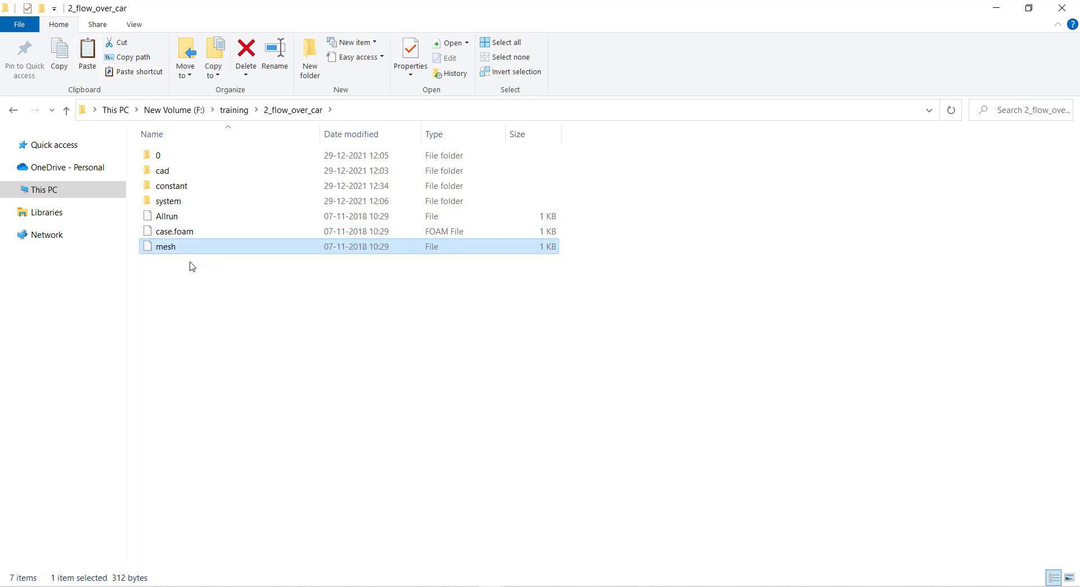
Open the mesh file in Notepad++.
{"action": "right_click", "coordinate": [164, 246]}
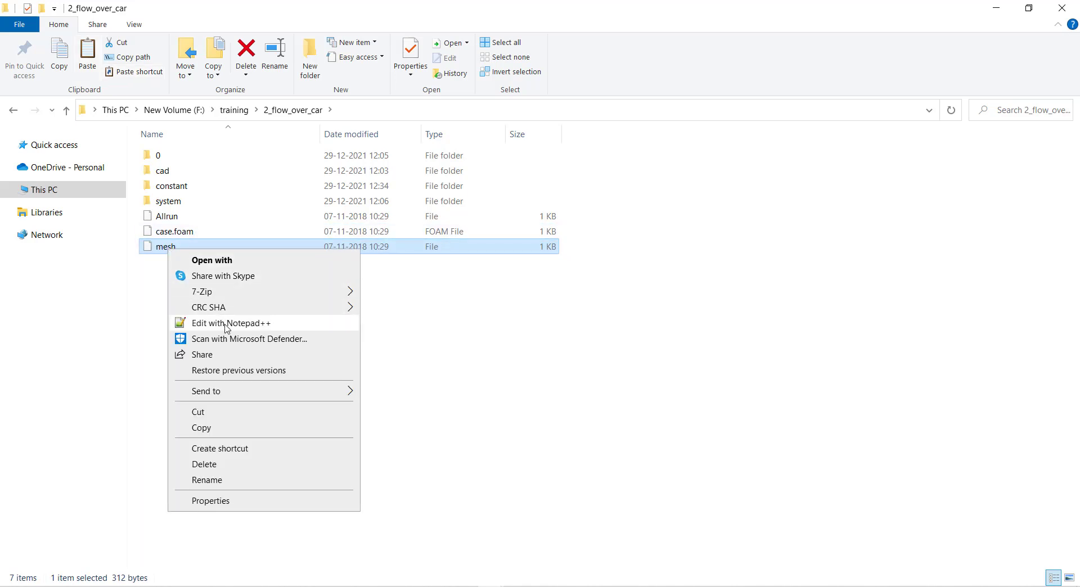
{"action": "left_click", "coordinate": [232, 323]}
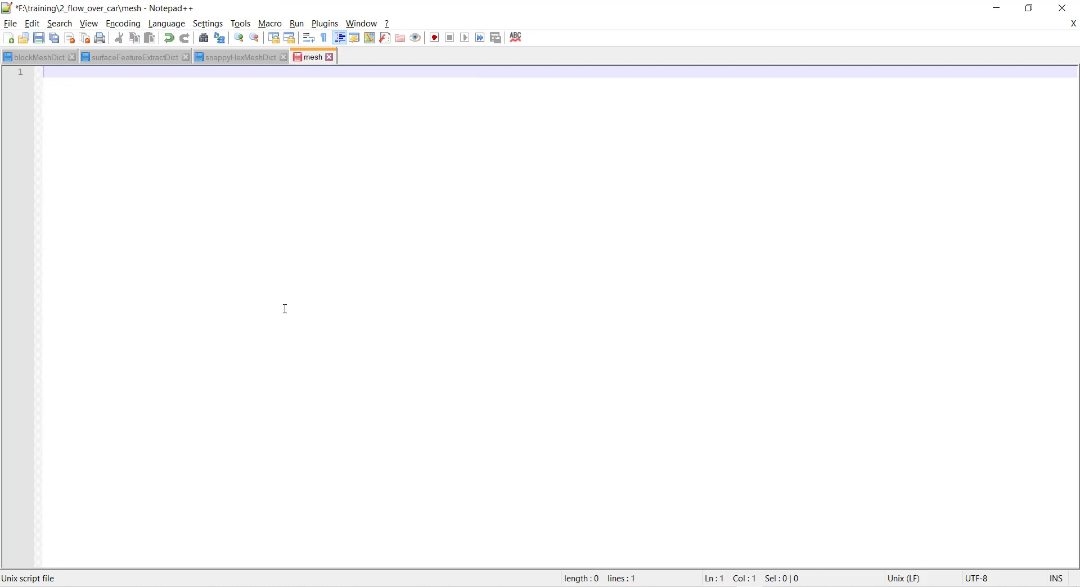
{"action": "mouse_move", "coordinate": [126, 200]}
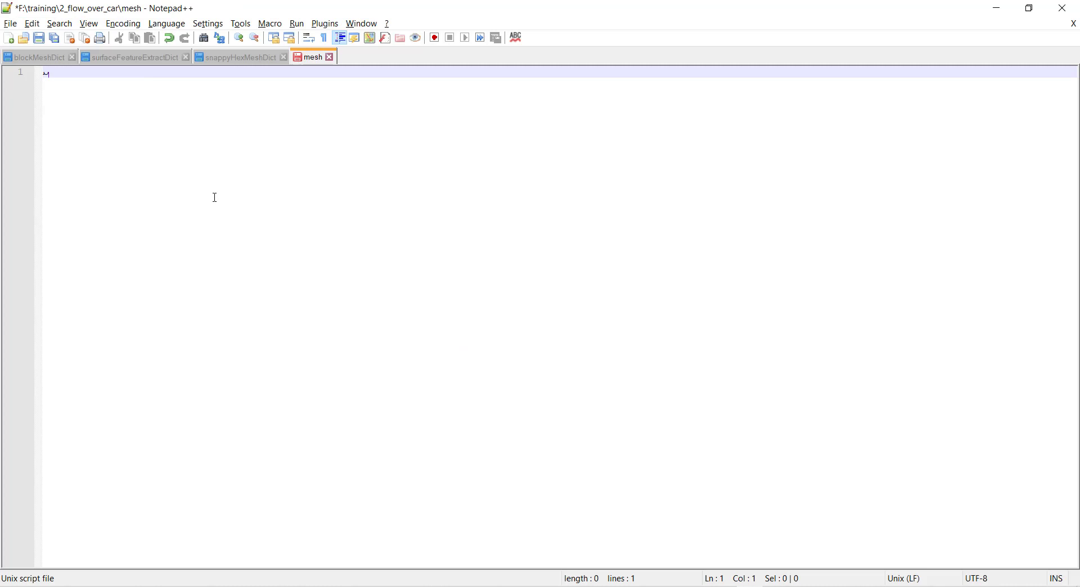
Type blockMesh, surfaceFeatureExtract and snappyHexMesh -overwrite on separate lines below a blank line.
{"action": "type", "text": "blockMesh"}
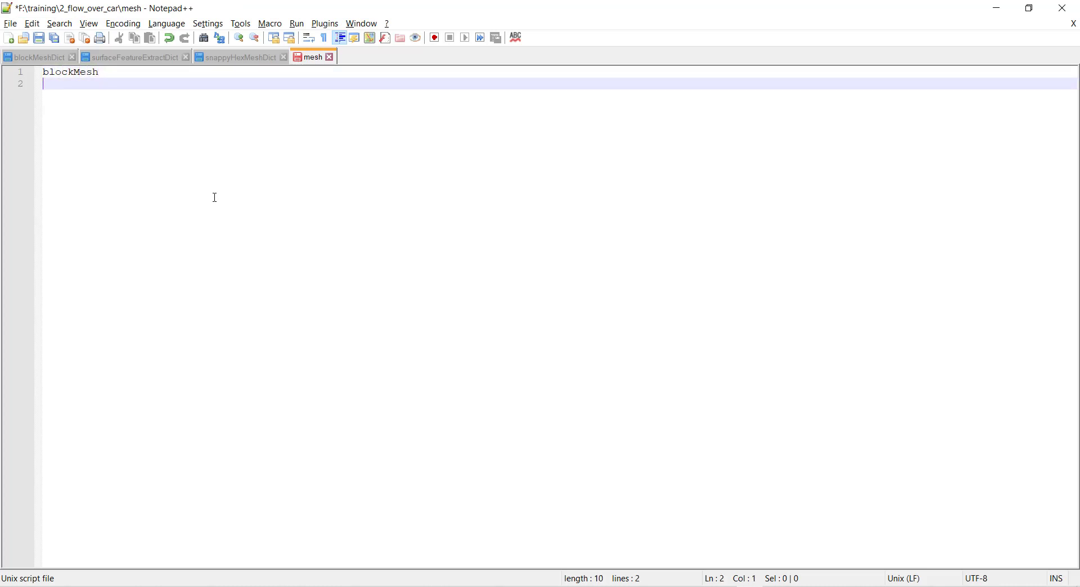
{"action": "type", "text": "surfac"}
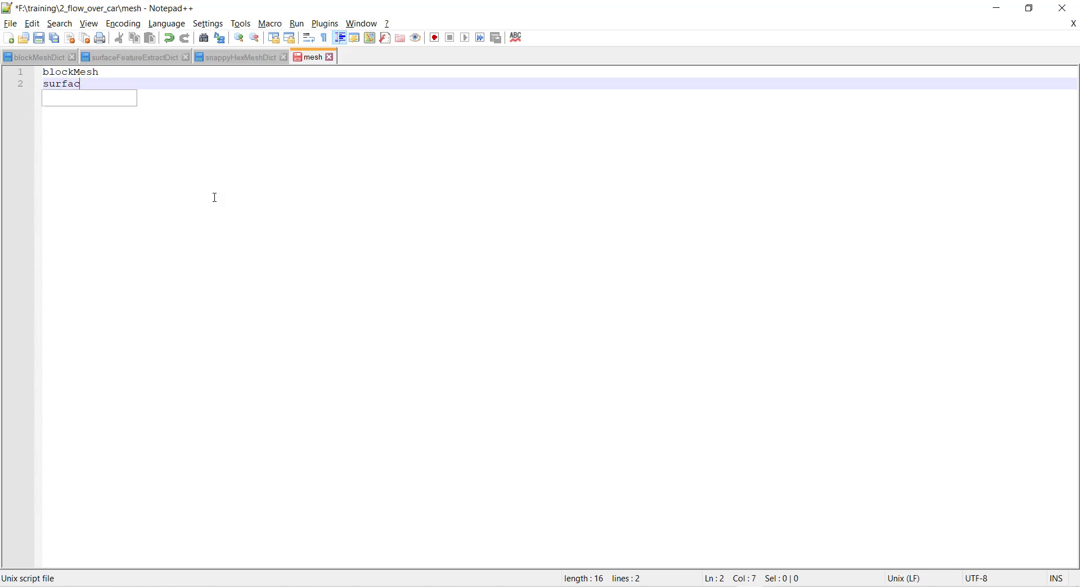
{"action": "type", "text": "eFea"}
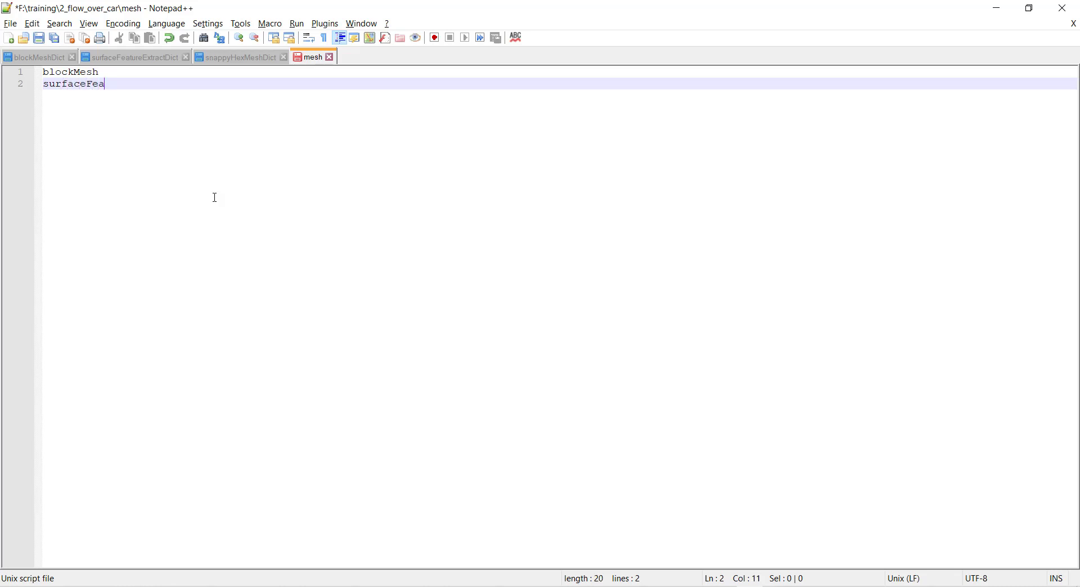
{"action": "type", "text": "tureExtract"}
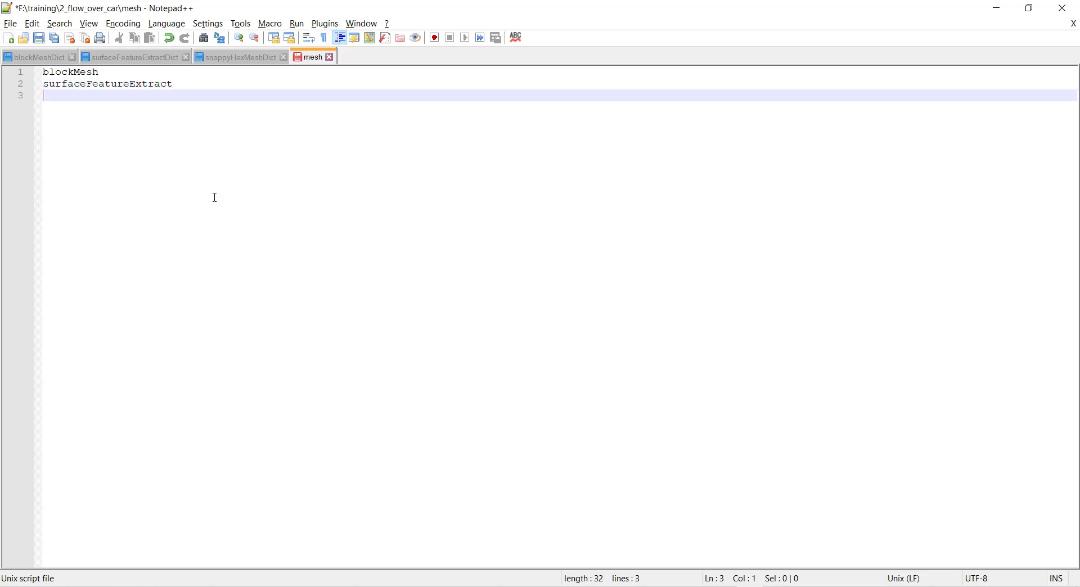
{"action": "type", "text": "snappyH"}
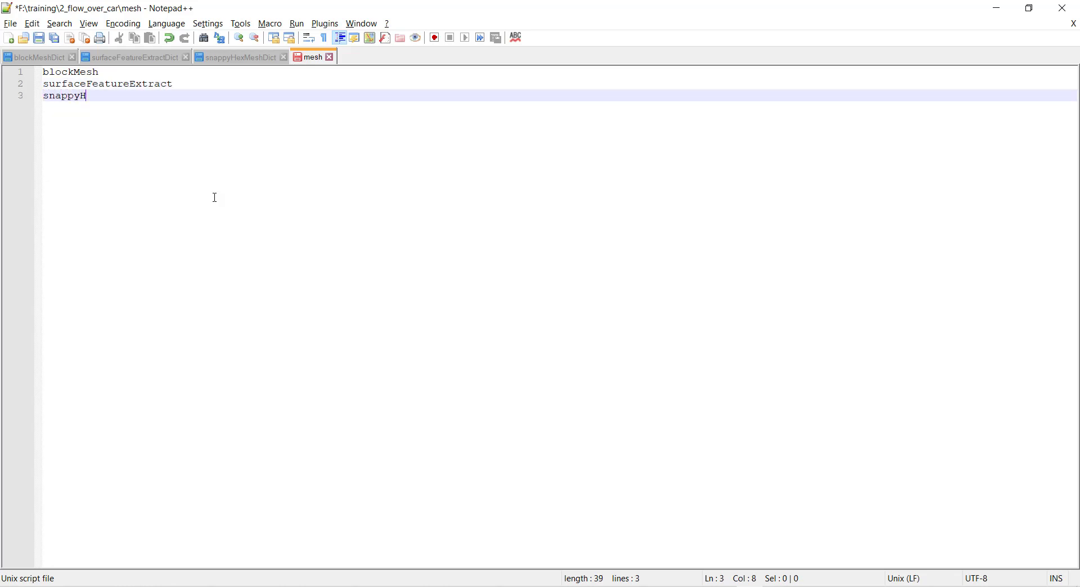
{"action": "type", "text": "exMesh"}
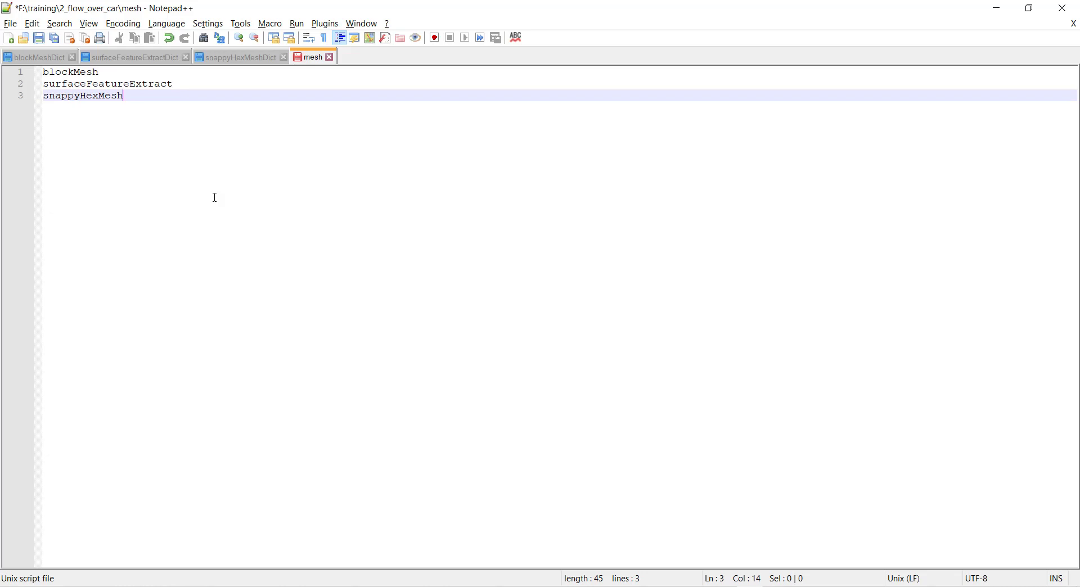
{"action": "type", "text": "-ovewr"}
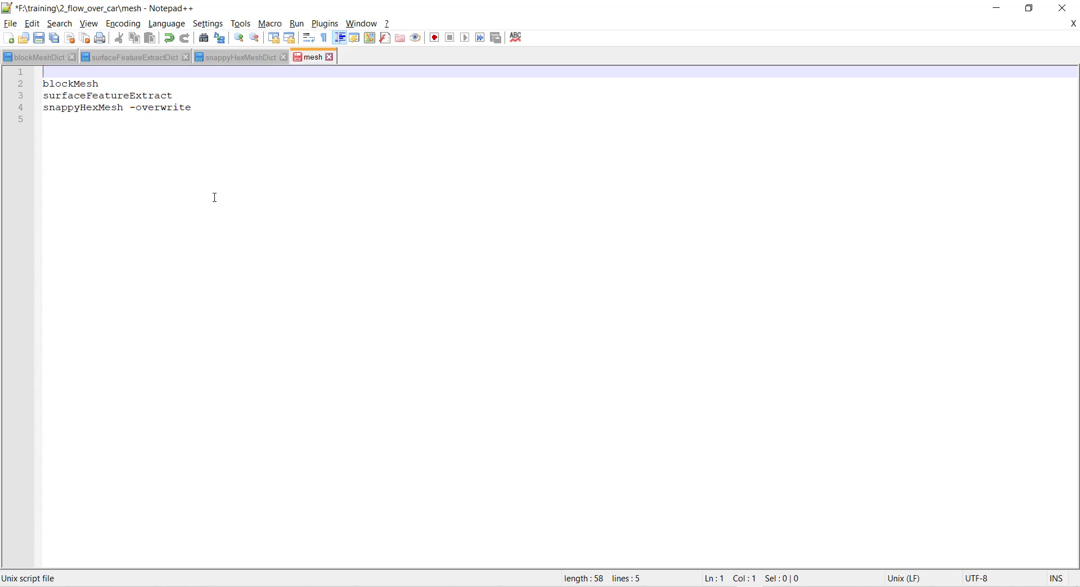
Add 'foamListTtimes -rm' as the first line and save the mesh script.
{"action": "type", "text": "foam"}
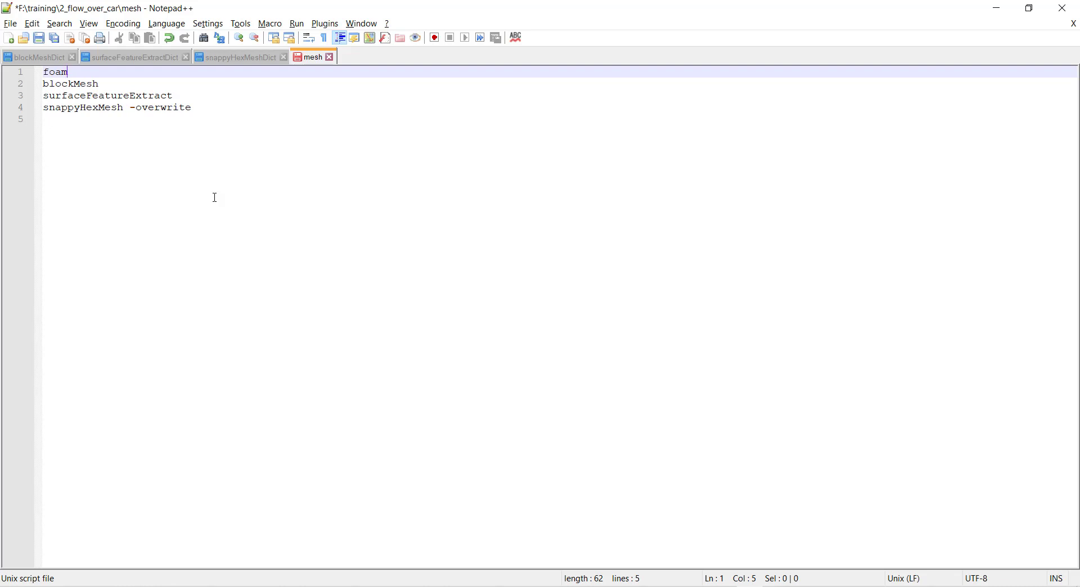
{"action": "type", "text": "ListTt"}
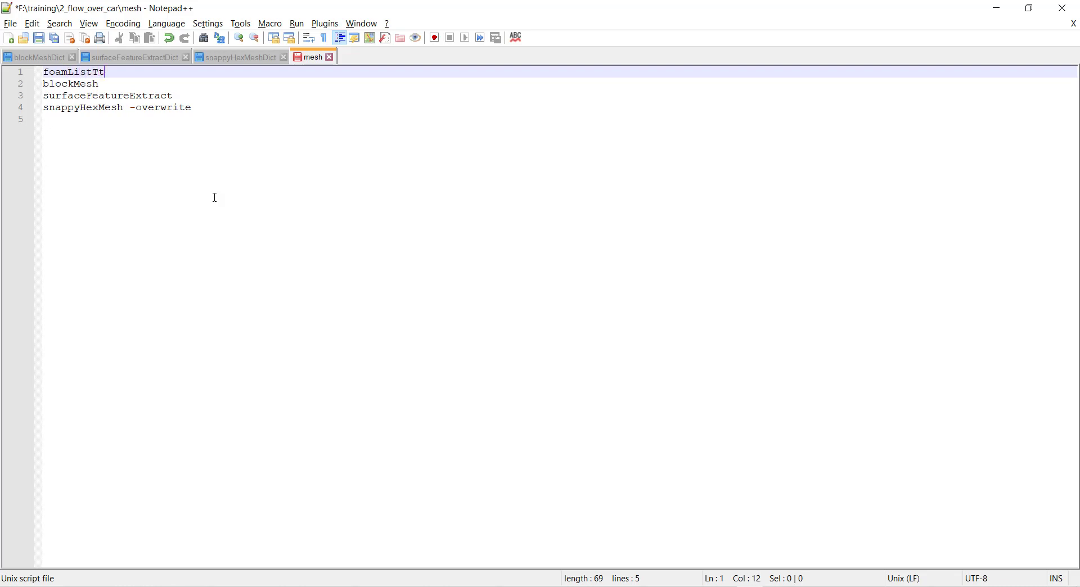
{"action": "type", "text": "imes -rm"}
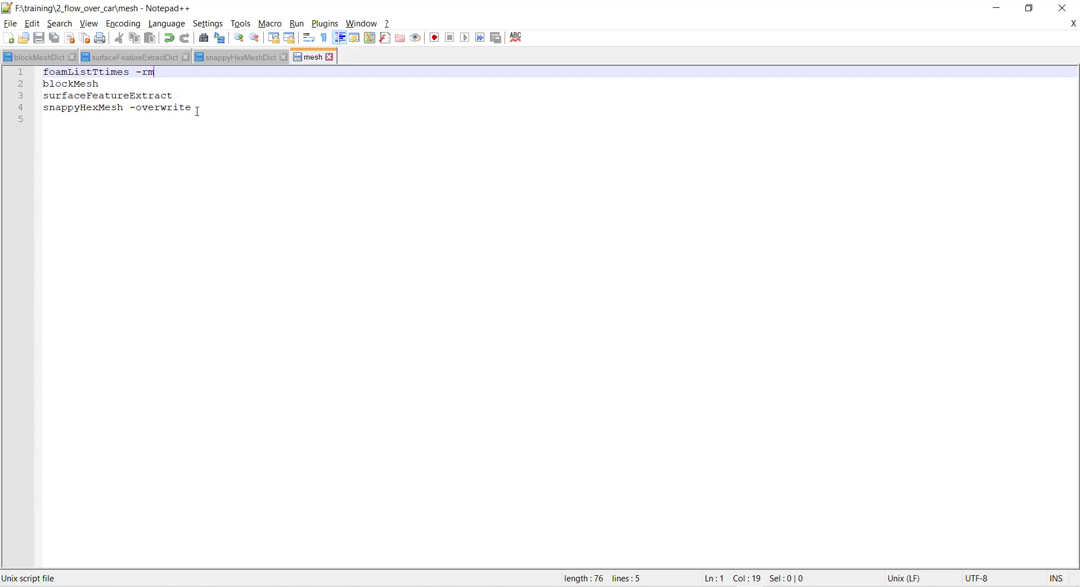
{"action": "key", "text": "ctrl+a"}
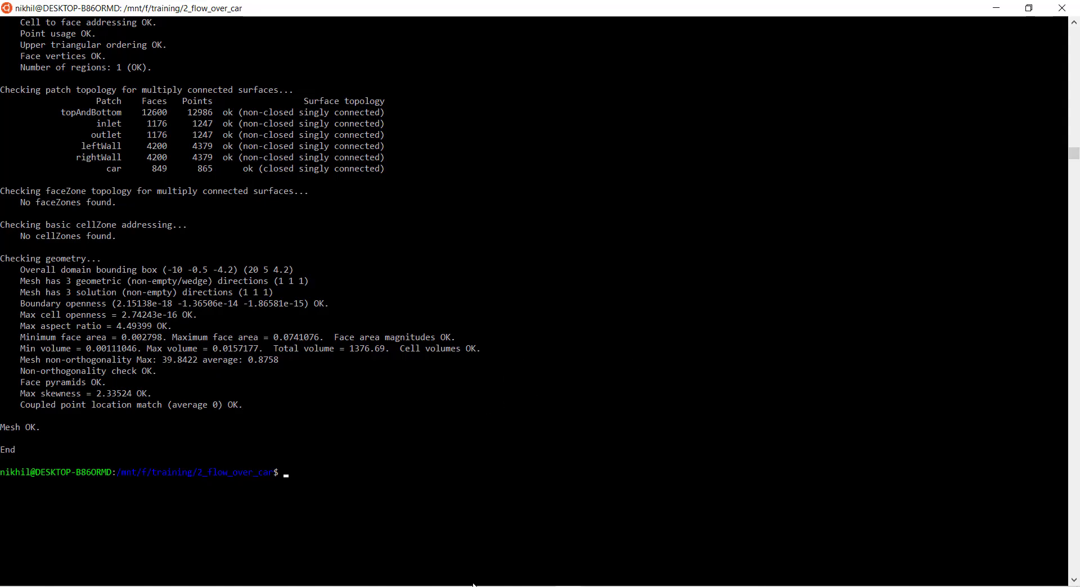
{"action": "mouse_move", "coordinate": [319, 468]}
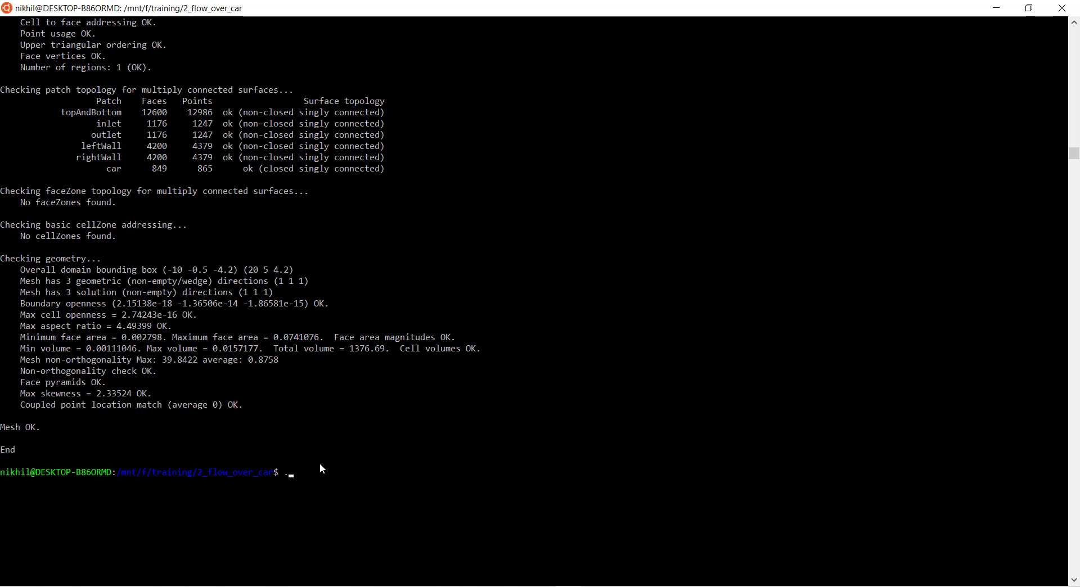
Run ./mesh in the Ubuntu terminal to start meshing the car case.
{"action": "type", "text": "./m"}
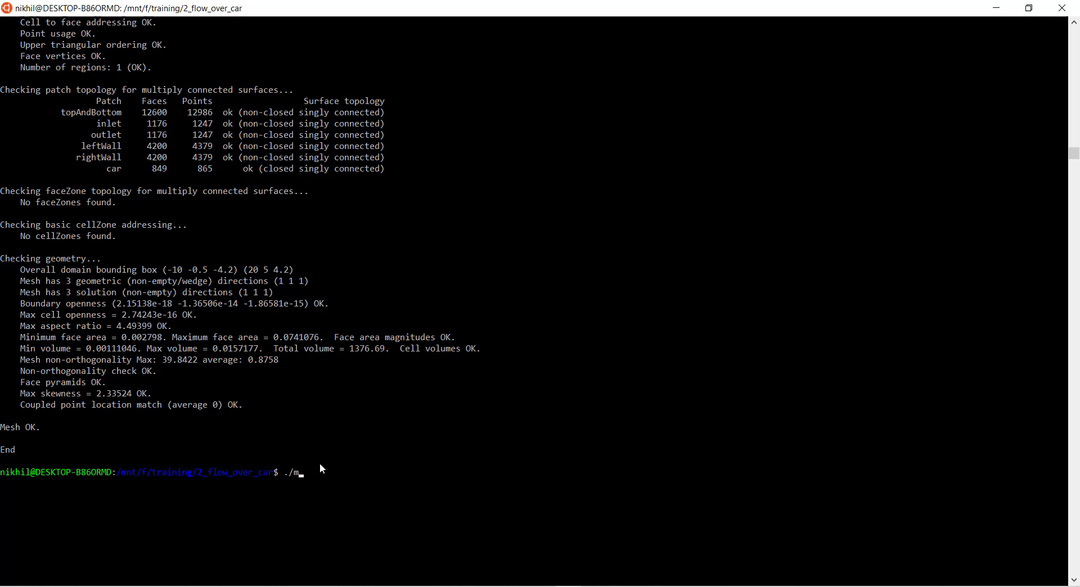
{"action": "type", "text": "esh"}
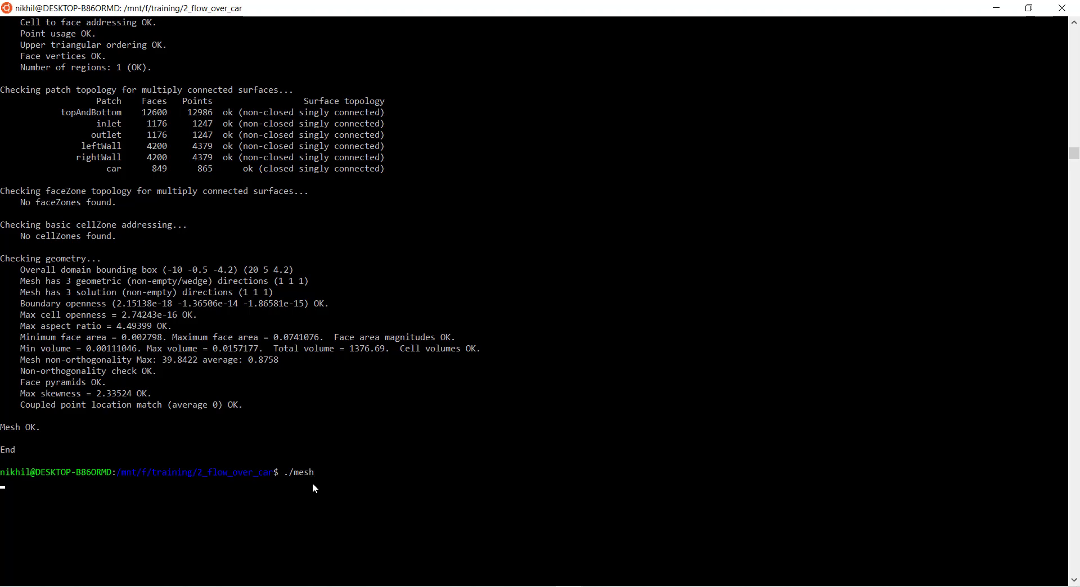
{"action": "key", "text": "Return"}
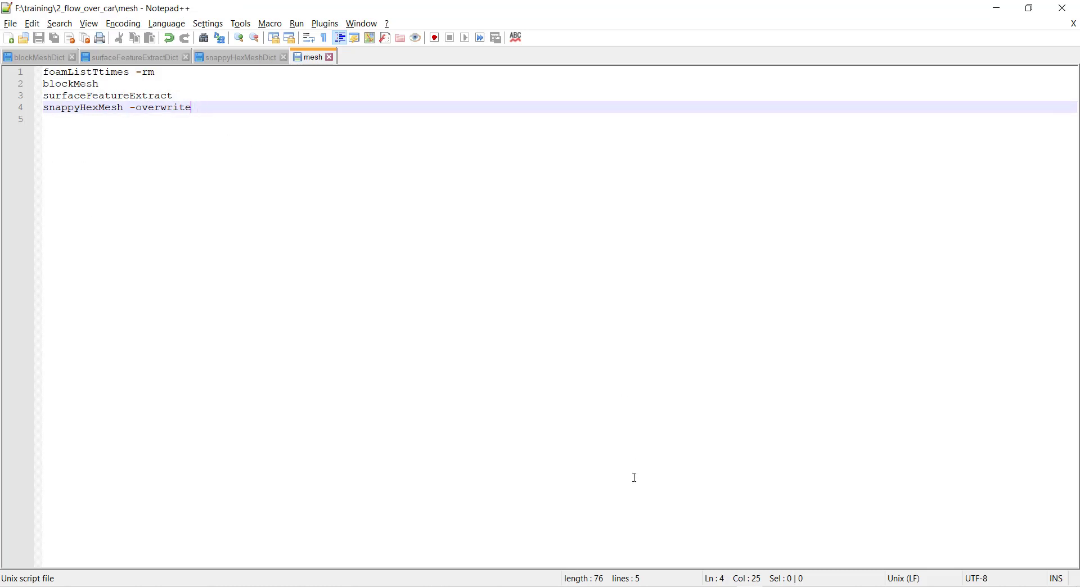
{"action": "mouse_move", "coordinate": [565, 572]}
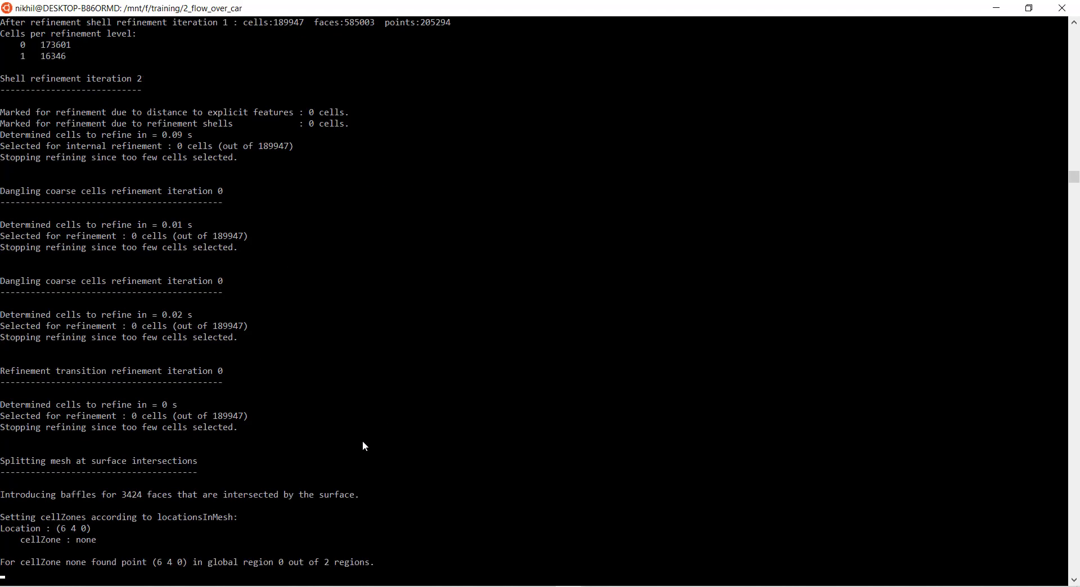
{"action": "scroll", "scroll_direction": "down", "scroll_amount": 3}
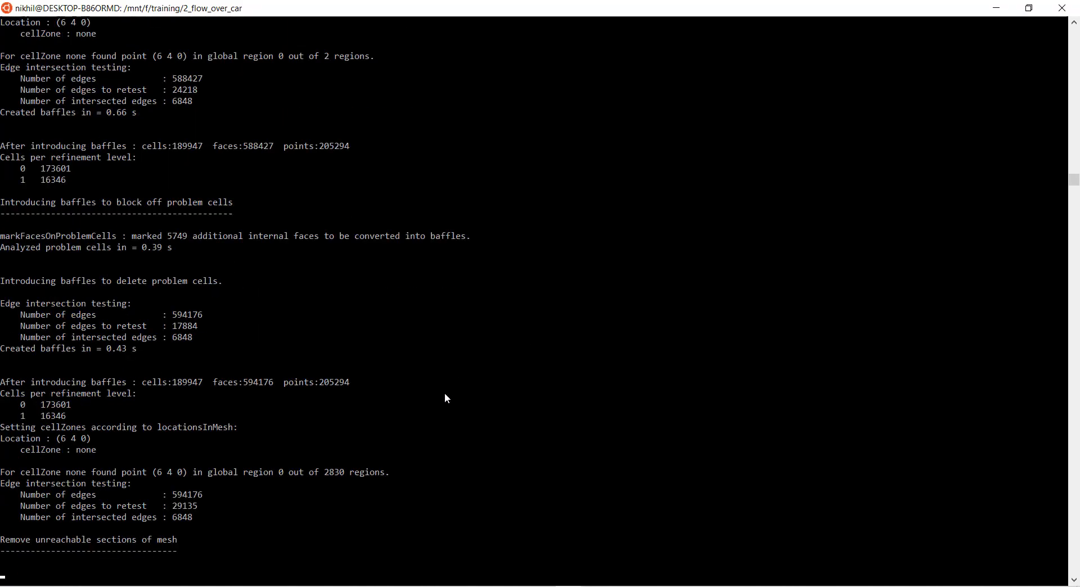
{"action": "scroll", "scroll_direction": "down", "scroll_amount": 3}
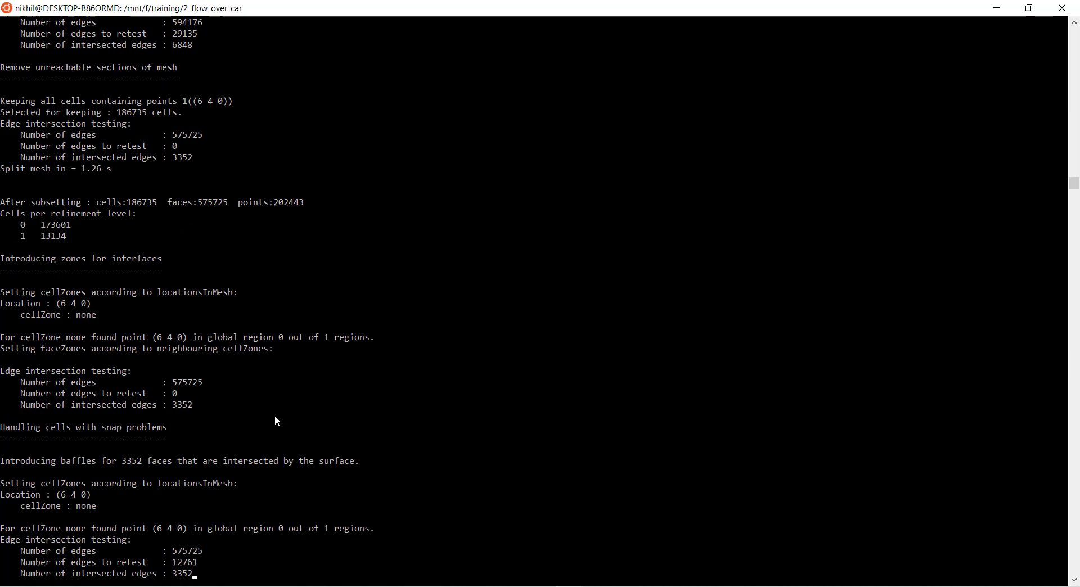
{"action": "scroll", "scroll_direction": "down", "scroll_amount": 3}
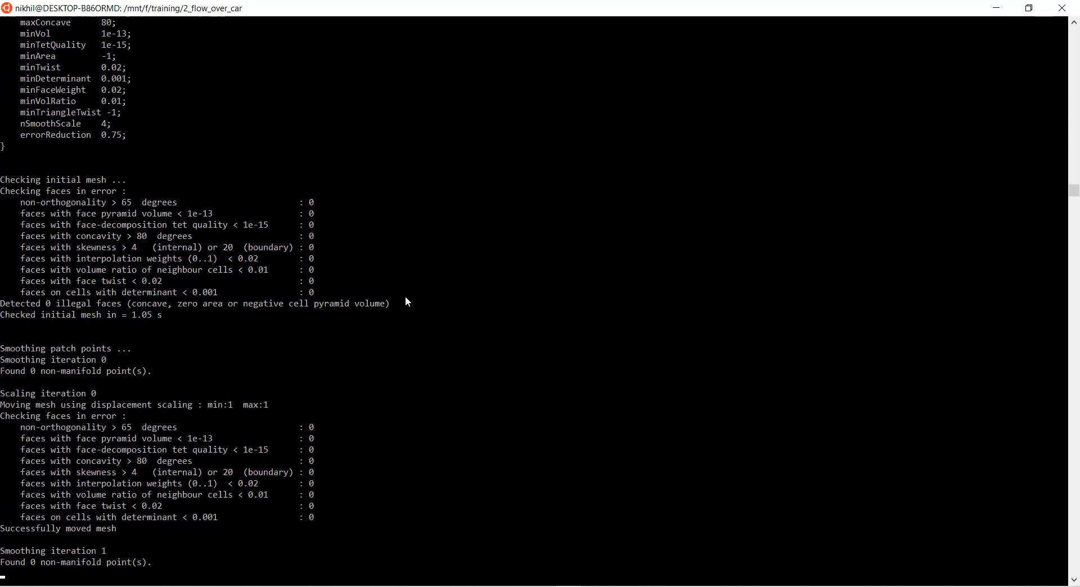
{"action": "scroll", "scroll_direction": "down", "scroll_amount": 3}
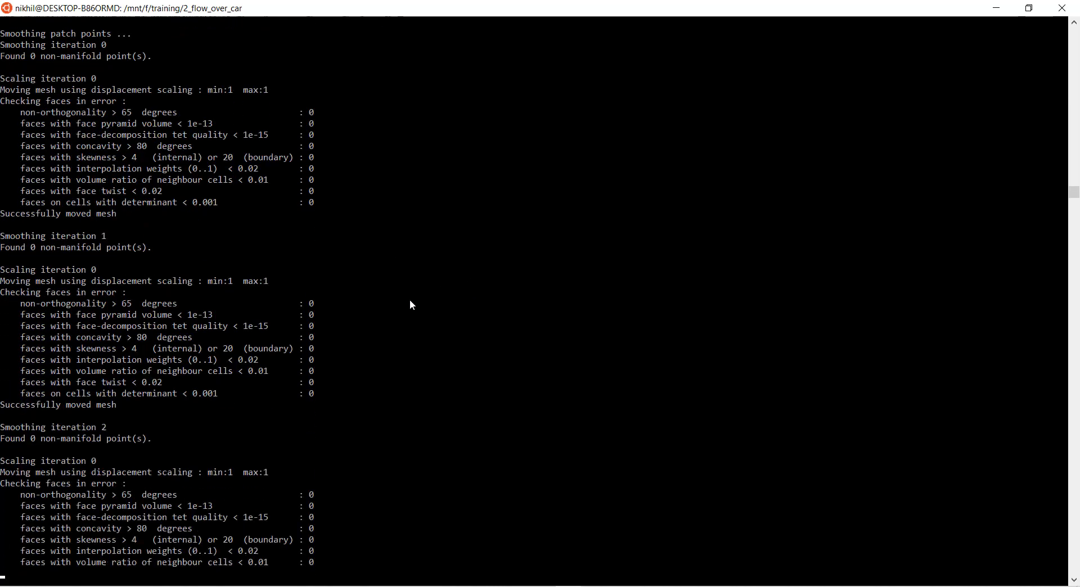